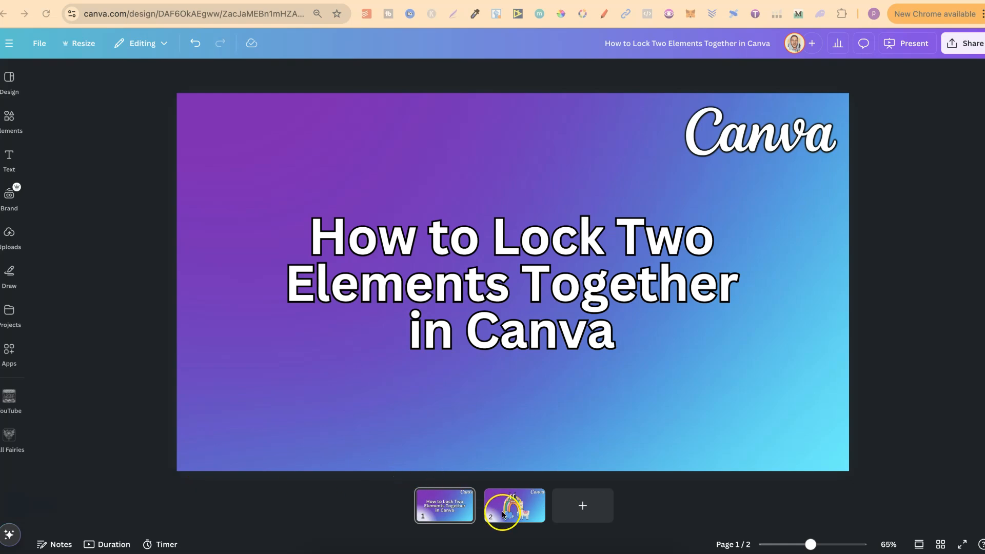
Go to page 2 of the design and select the rainbow graphic.
{"action": "left_click", "coordinate": [513, 505]}
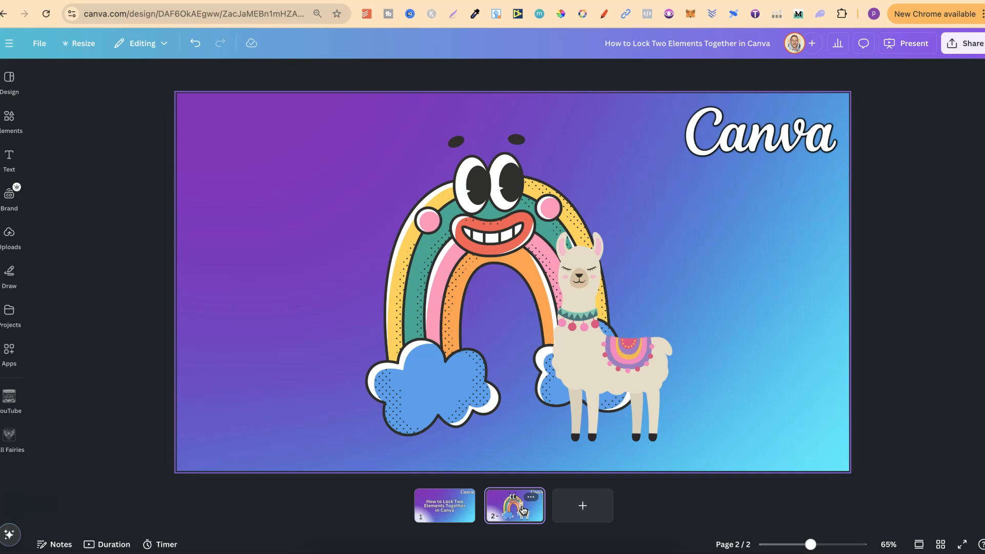
{"action": "left_click", "coordinate": [632, 349]}
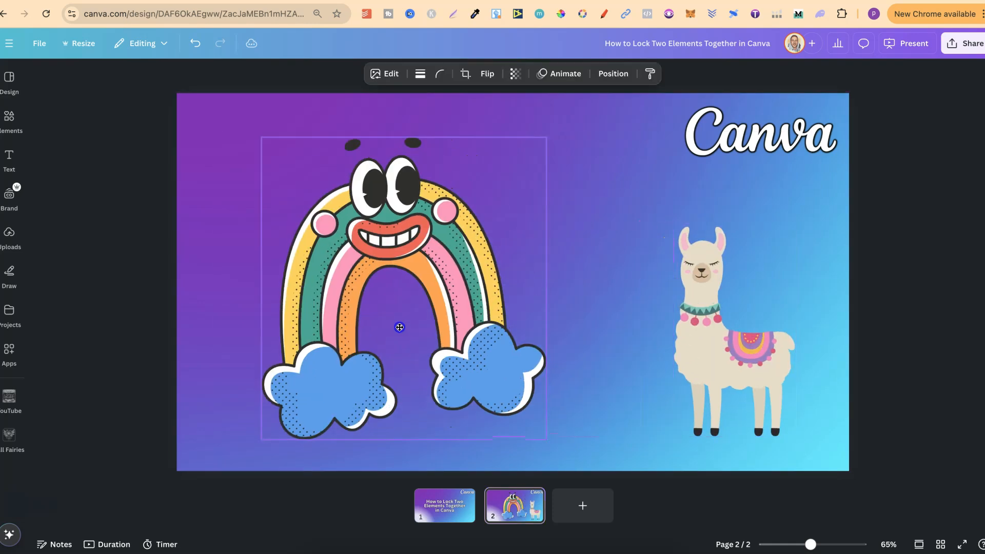
Move the rainbow toward the page centre so the llama overlaps its right cloud, then deselect.
{"action": "left_click_drag", "start_coordinate": [399, 326], "coordinate": [491, 320]}
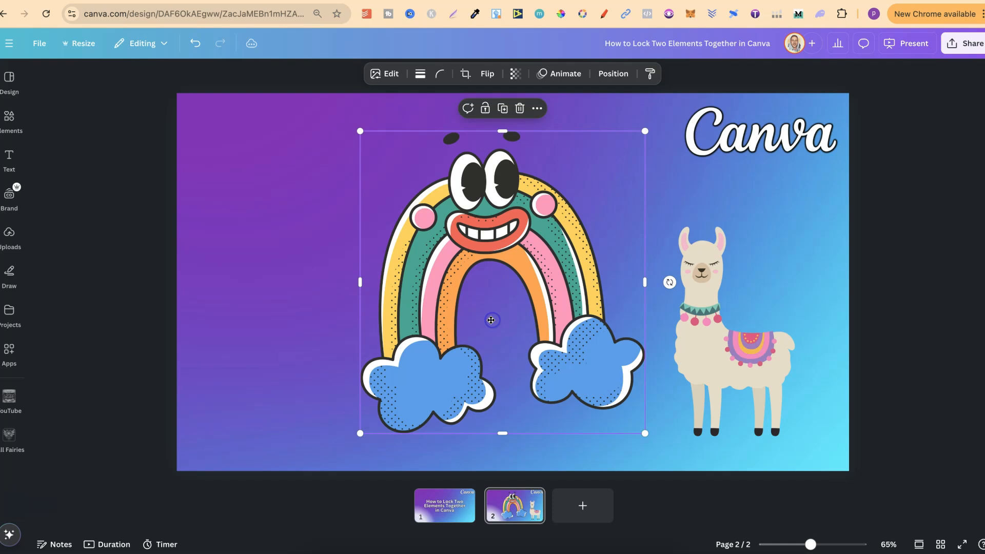
{"action": "mouse_move", "coordinate": [674, 376]}
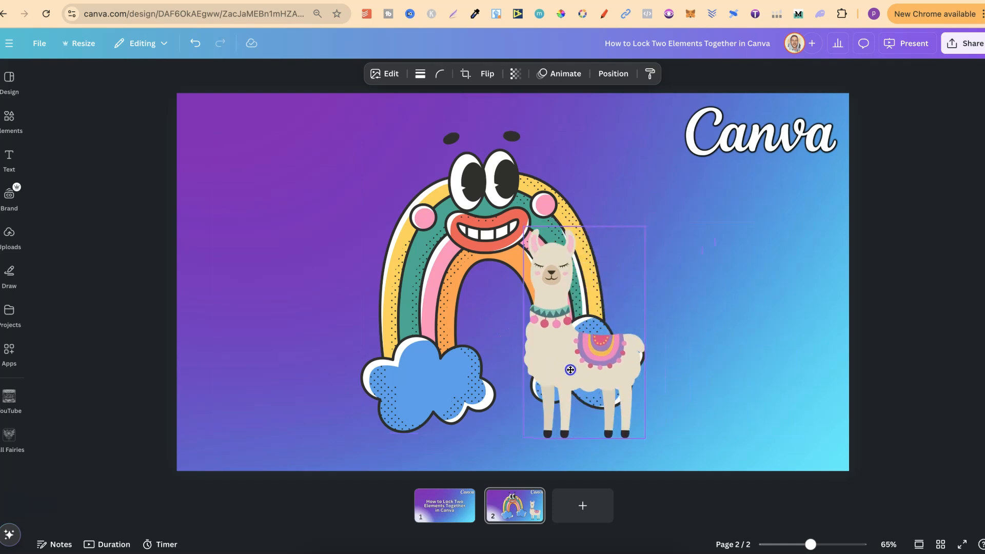
{"action": "left_click", "coordinate": [681, 251]}
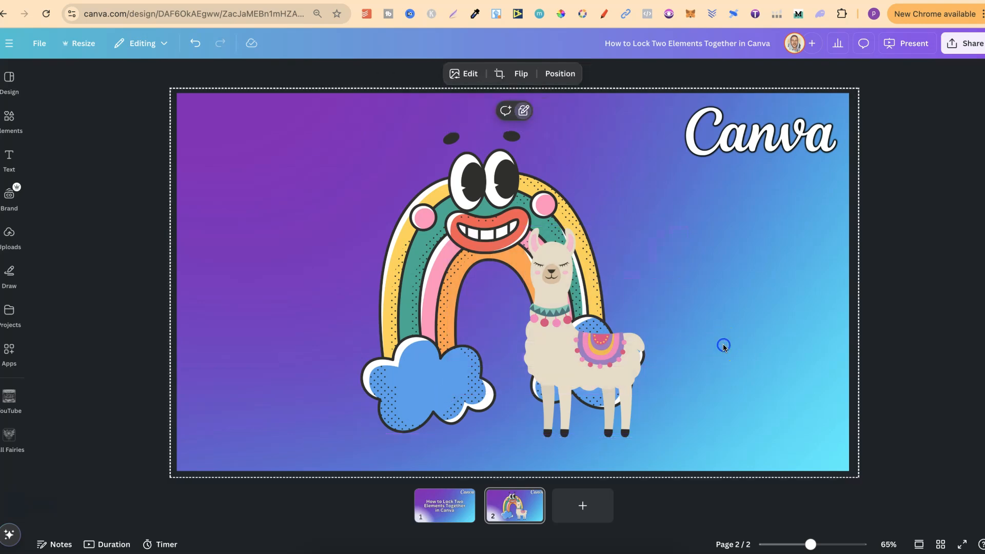
Select both graphics, reposition the group near the centre and lock it.
{"action": "left_click_drag", "start_coordinate": [724, 346], "coordinate": [359, 429]}
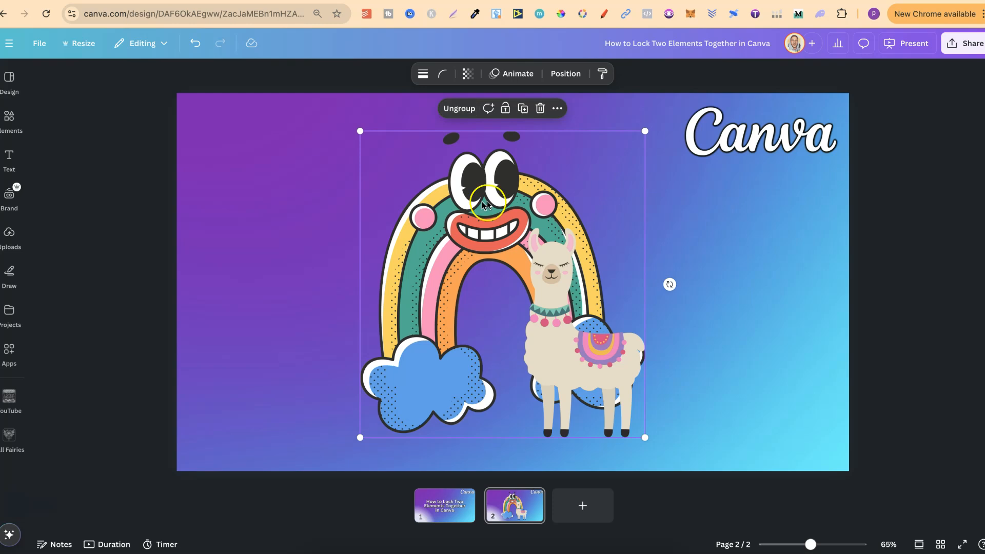
{"action": "left_click_drag", "start_coordinate": [484, 204], "coordinate": [616, 205]}
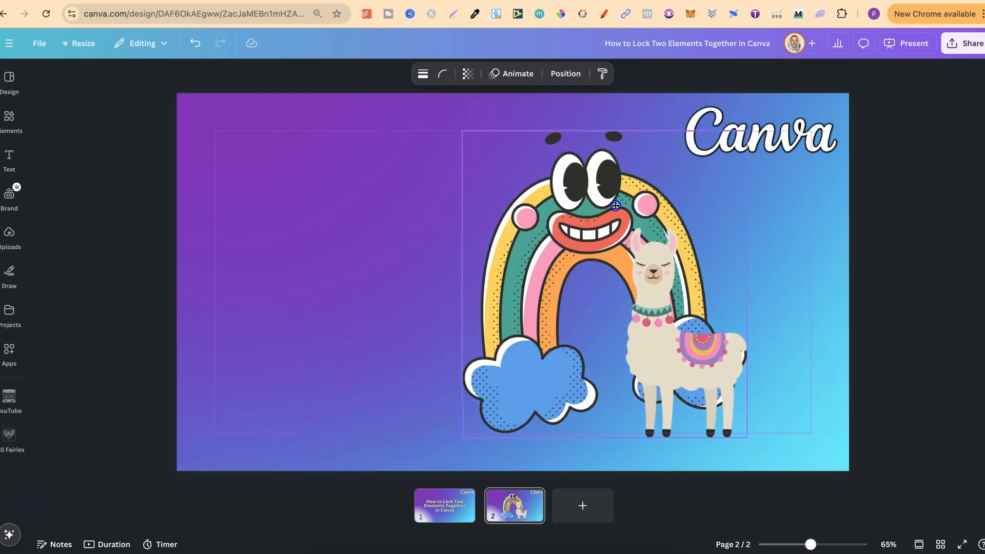
{"action": "left_click_drag", "start_coordinate": [614, 206], "coordinate": [530, 214]}
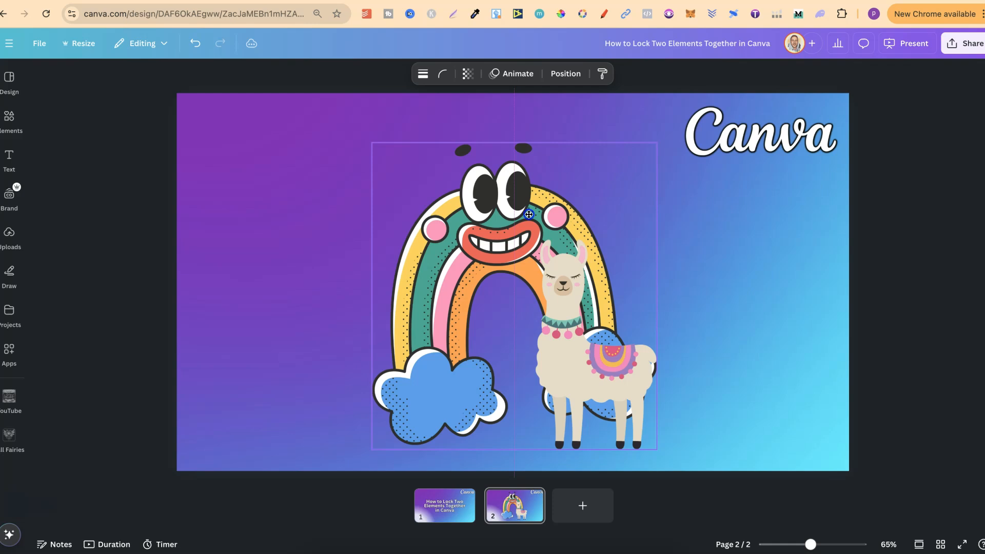
{"action": "left_click", "coordinate": [527, 107]}
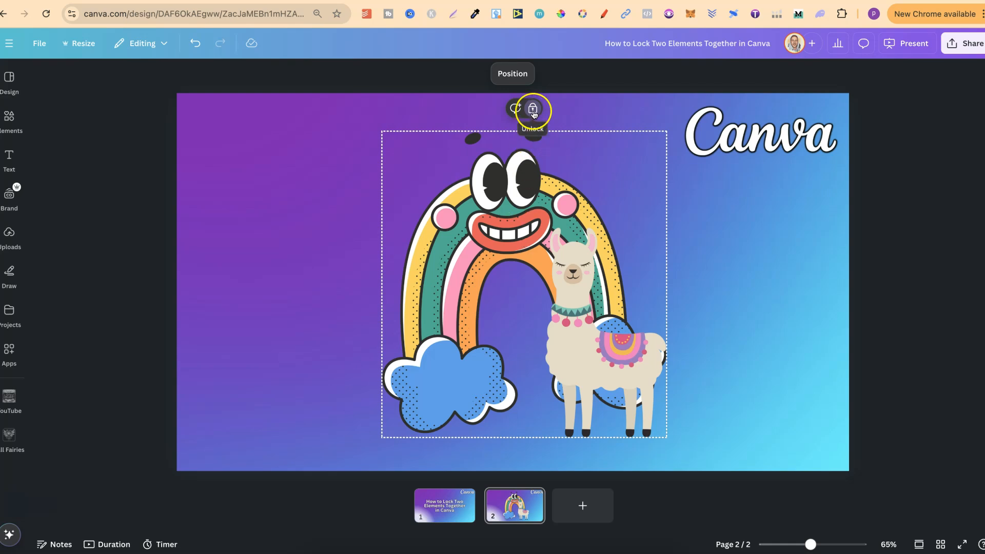
Unlock the group, move the llama off to the right, then back over the rainbow's right cloud.
{"action": "left_click", "coordinate": [533, 109]}
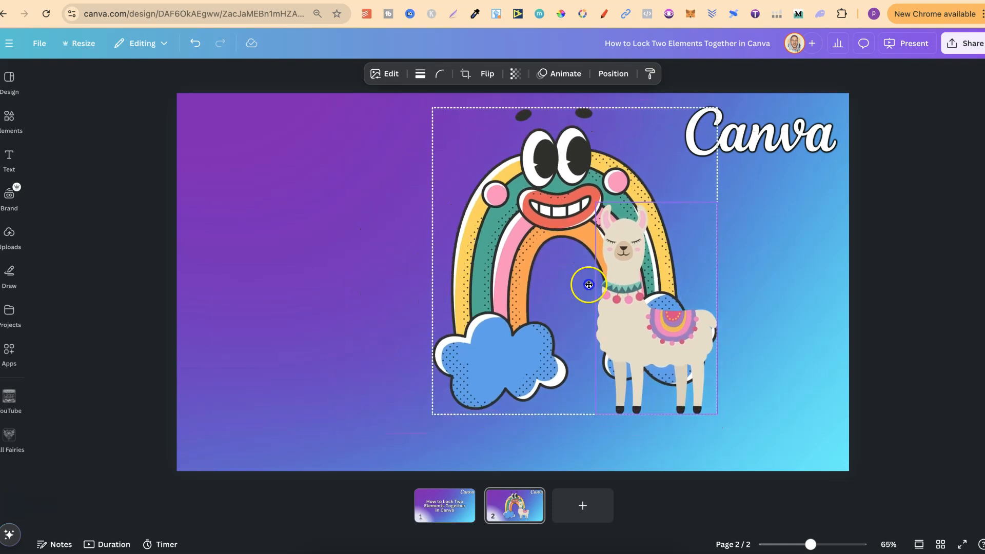
{"action": "left_click_drag", "start_coordinate": [589, 284], "coordinate": [563, 314]}
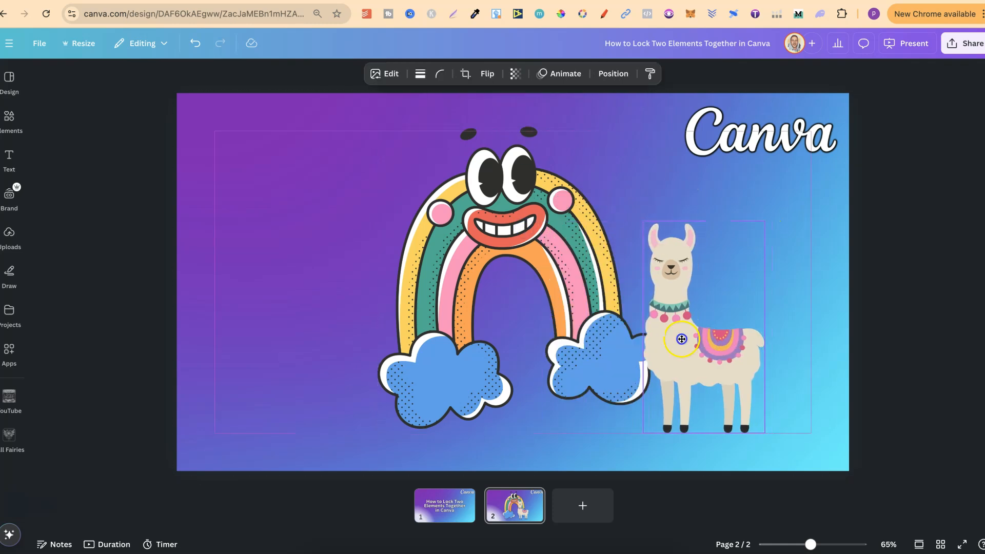
{"action": "left_click_drag", "start_coordinate": [682, 340], "coordinate": [601, 326]}
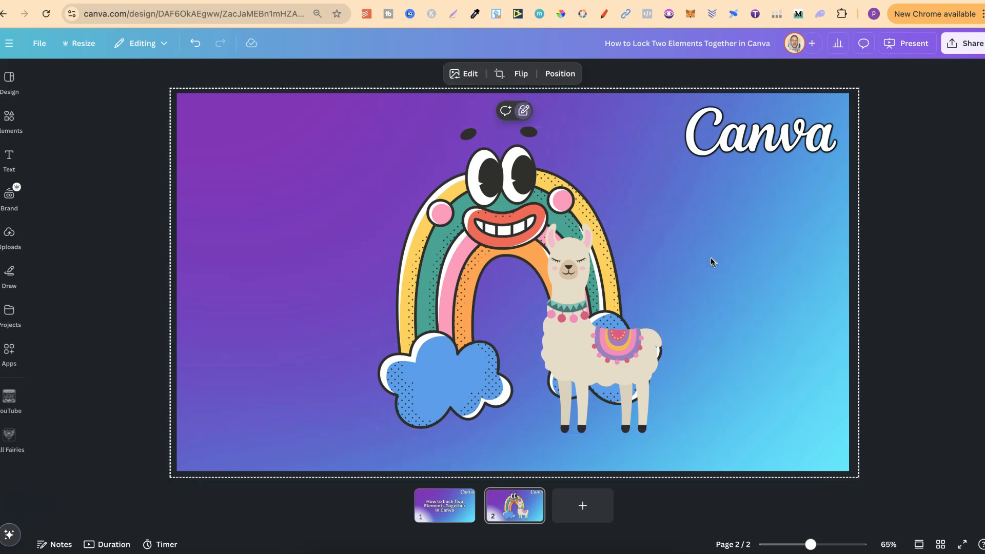
Check the llama and rainbow individually, then select both together.
{"action": "left_click", "coordinate": [581, 351]}
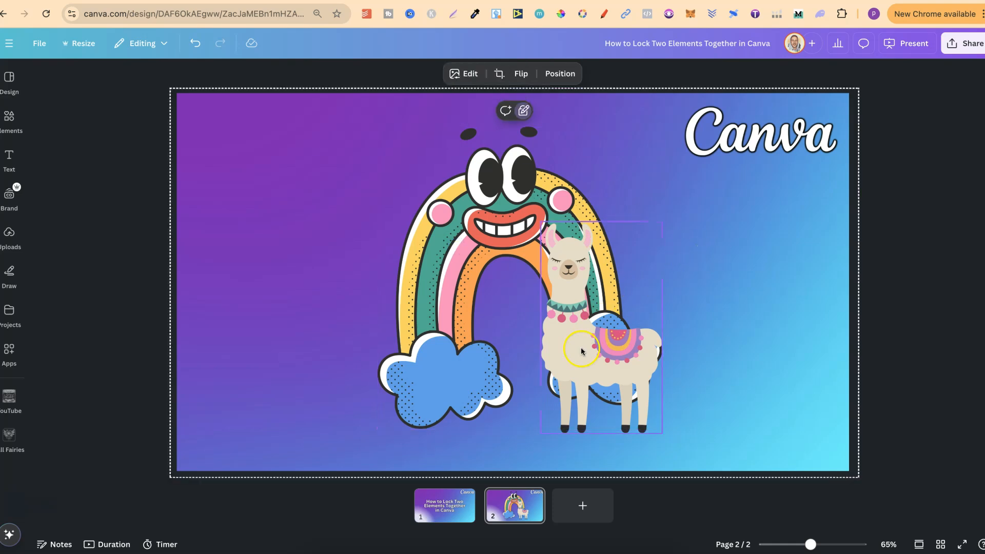
{"action": "left_click", "coordinate": [720, 357]}
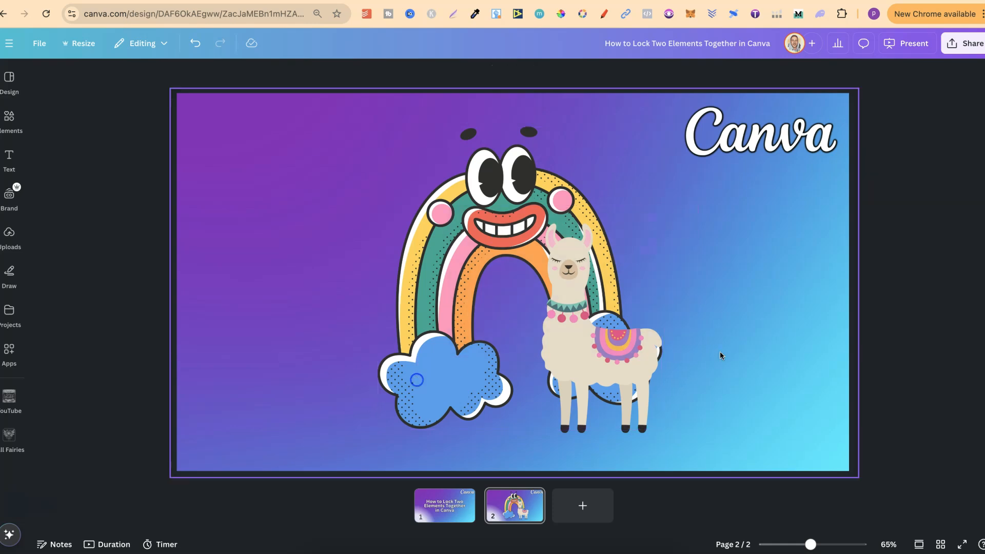
{"action": "left_click", "coordinate": [484, 269]}
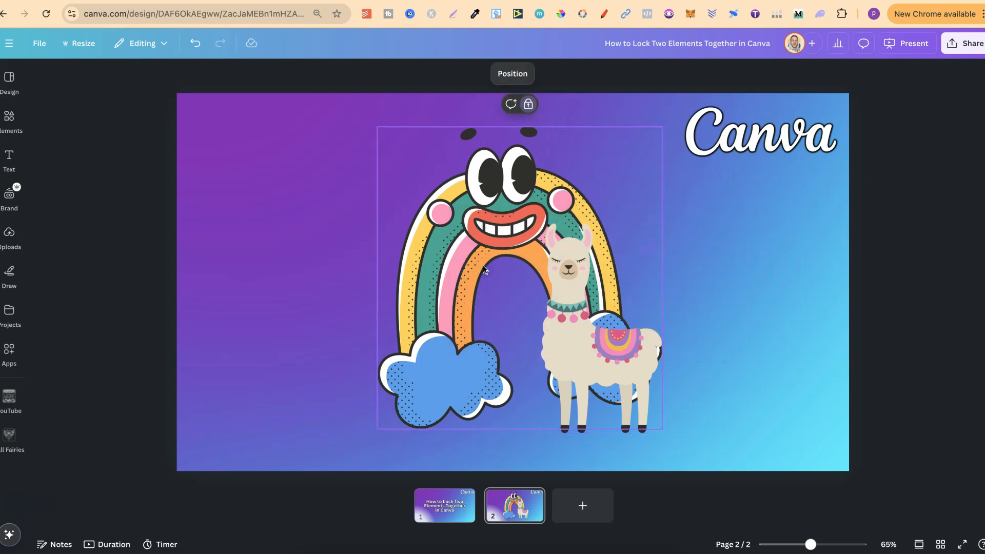
{"action": "left_click", "coordinate": [327, 421]}
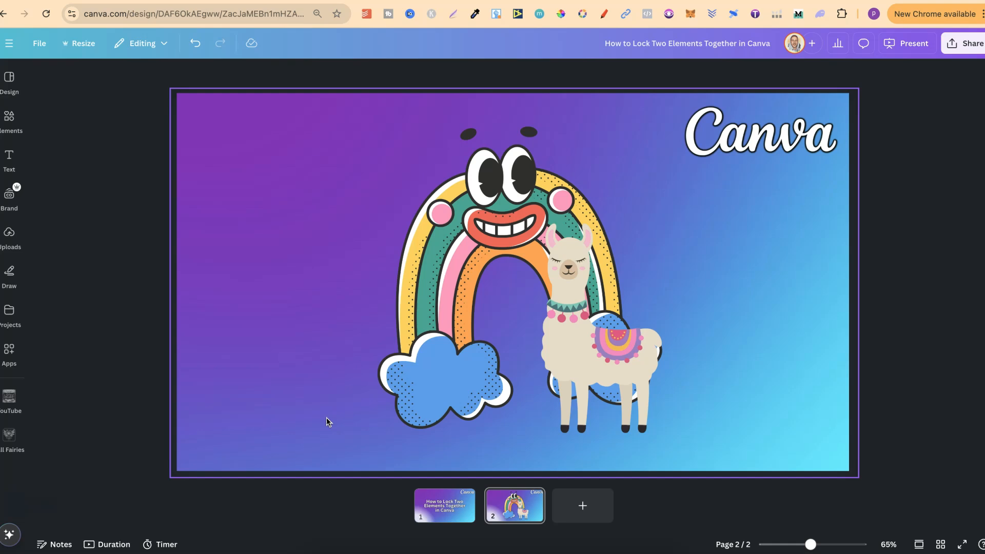
{"action": "left_click", "coordinate": [569, 375]}
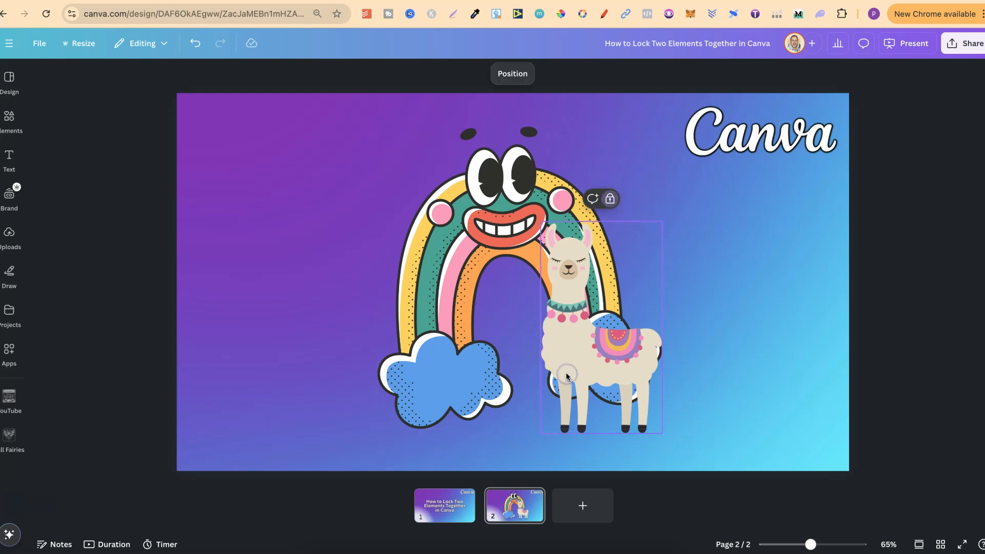
{"action": "left_click", "coordinate": [566, 375]}
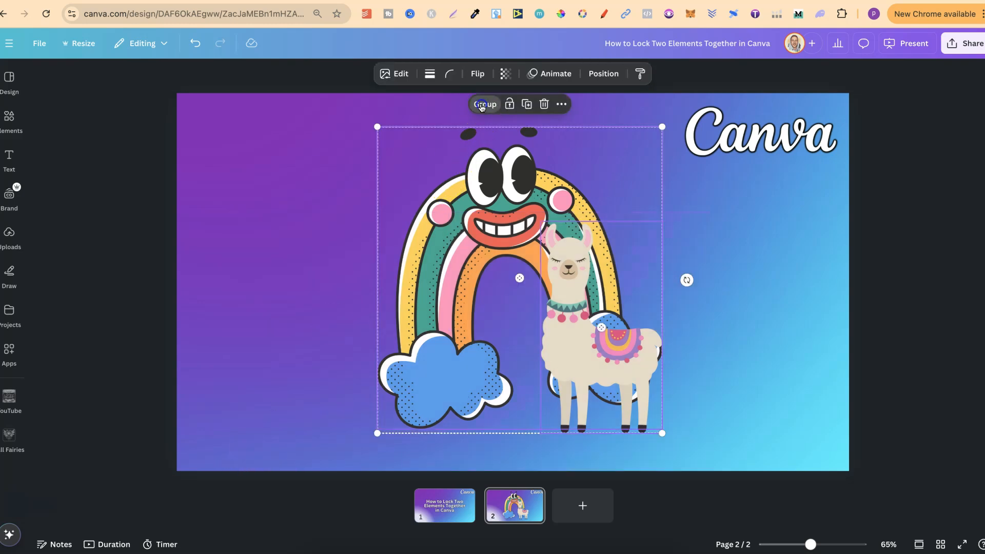
Group the rainbow and llama, lock the group and deselect it.
{"action": "left_click", "coordinate": [485, 104]}
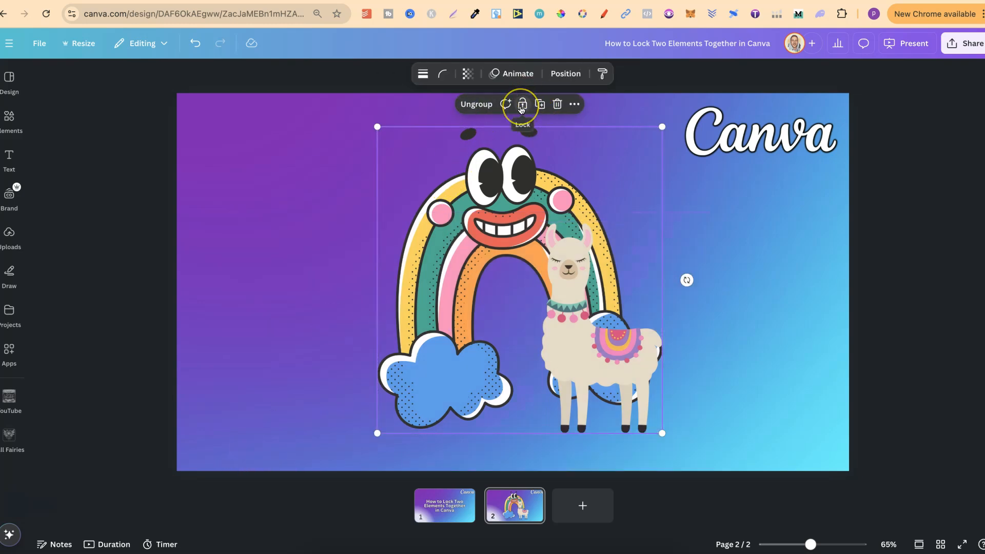
{"action": "left_click", "coordinate": [522, 104]}
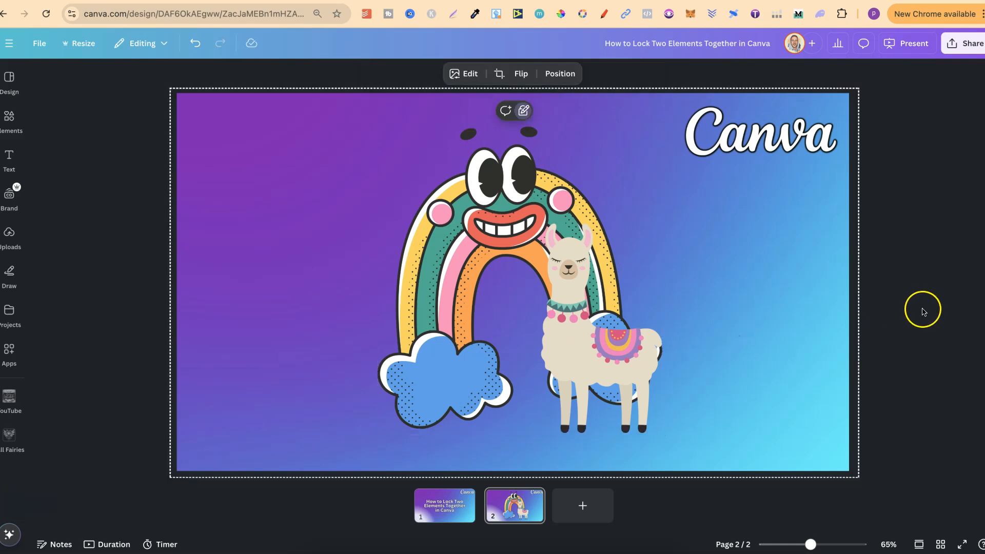
{"action": "left_click", "coordinate": [923, 312]}
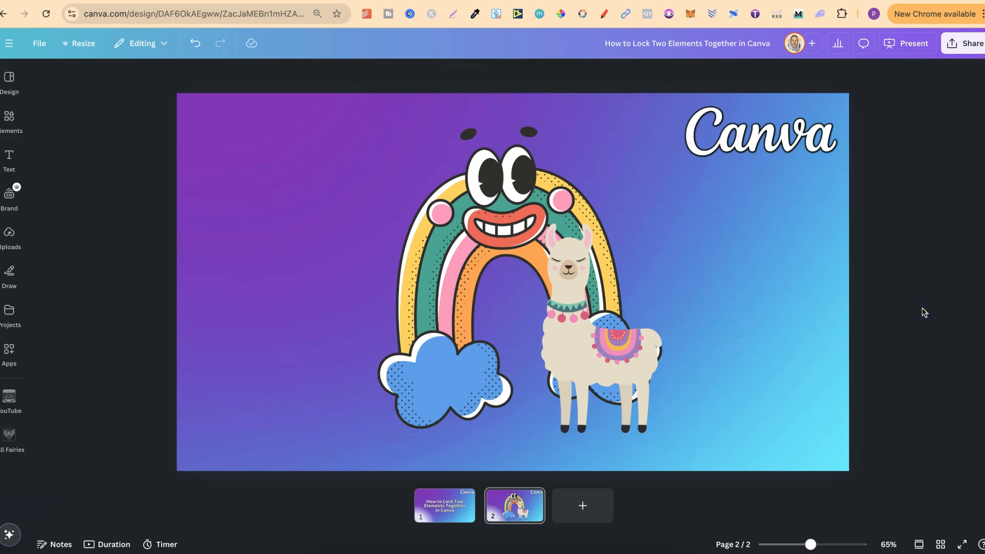